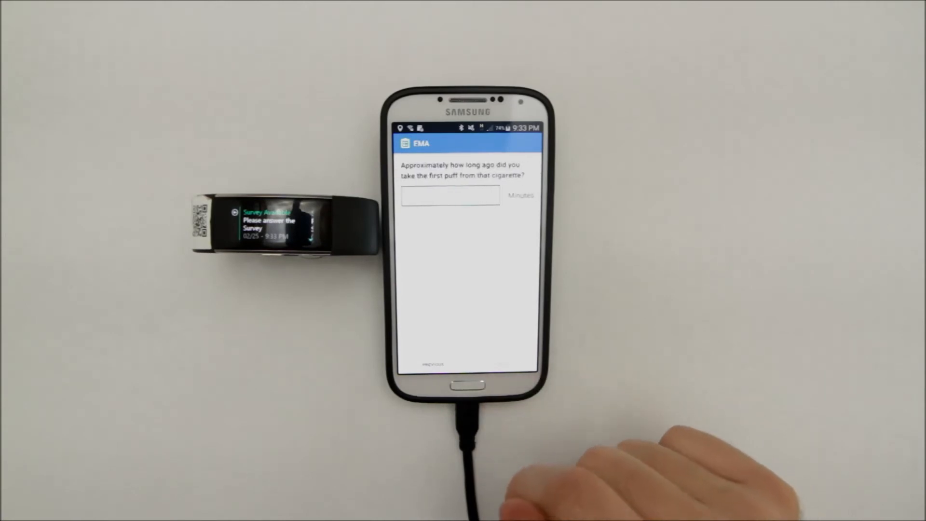
- Check Location (GPS) as a privacy type and start the temporary sensor deactivation
{"action": "left_click", "coordinate": [451, 196]}
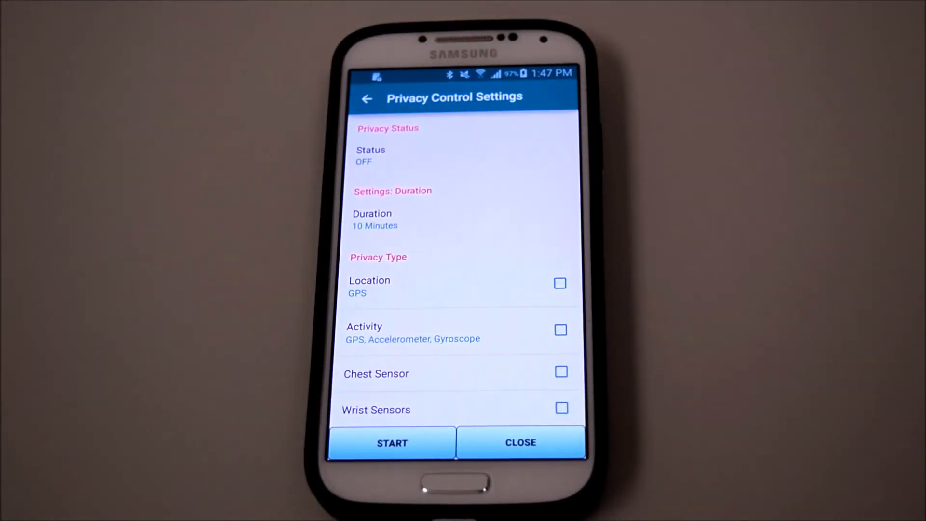
{"action": "scroll", "scroll_direction": "up", "scroll_amount": 3}
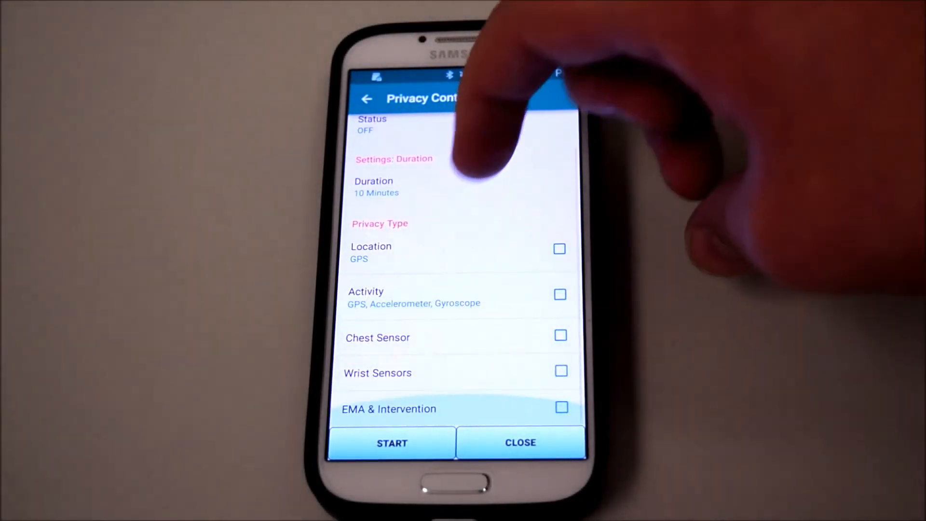
{"action": "left_click", "coordinate": [559, 249]}
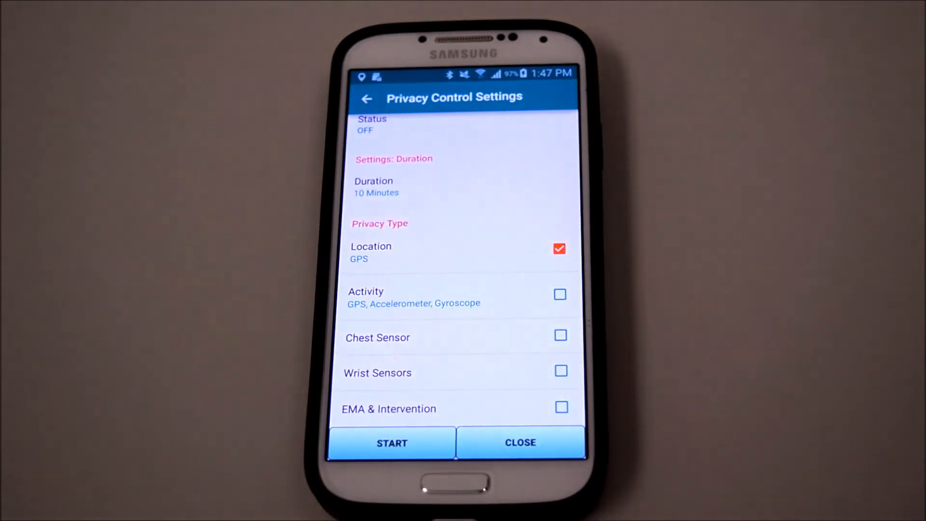
{"action": "left_click", "coordinate": [391, 443]}
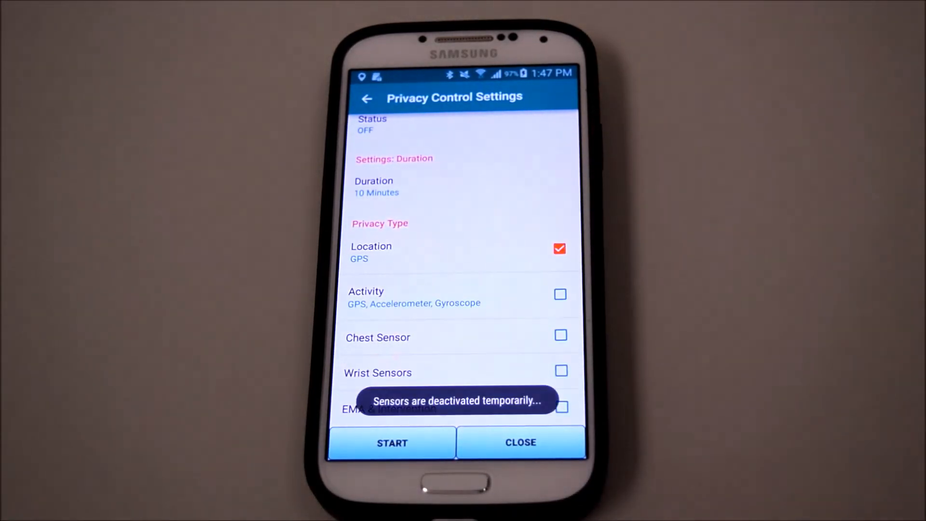